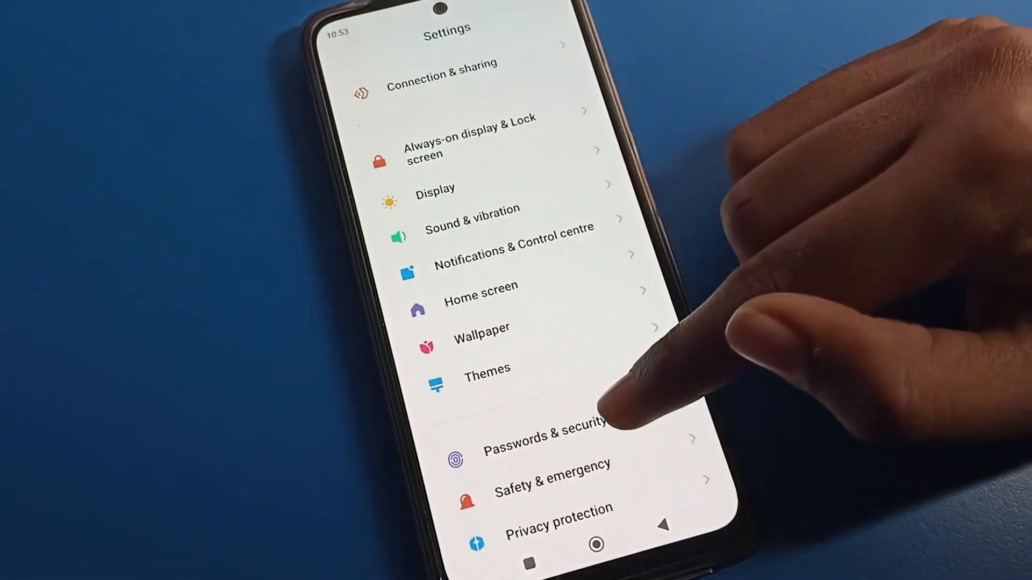
Step: Create a new screen-lock PIN under Passwords & security and confirm it
left_click(533, 436)
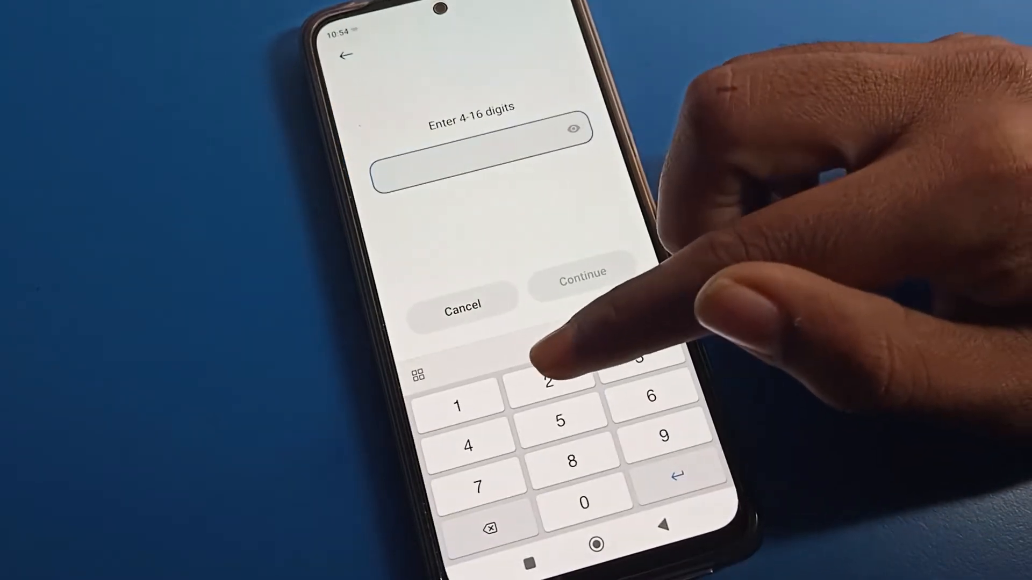
left_click(581, 271)
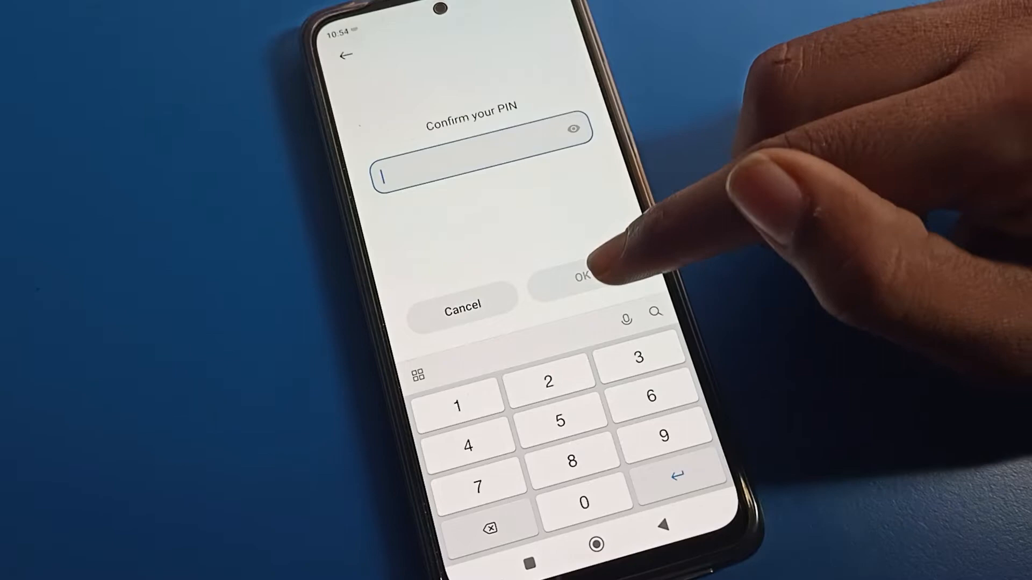
left_click(553, 380)
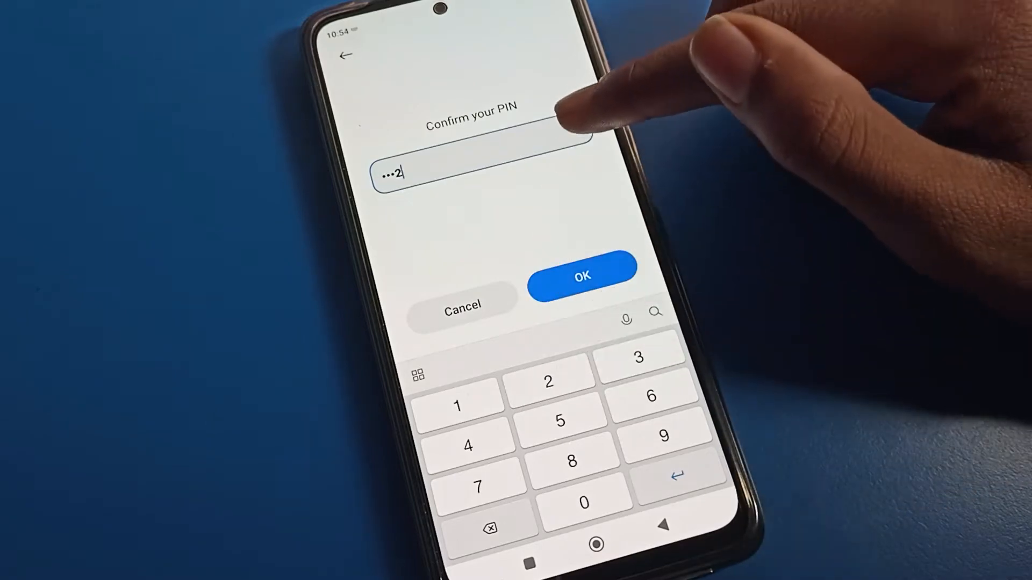
left_click(581, 274)
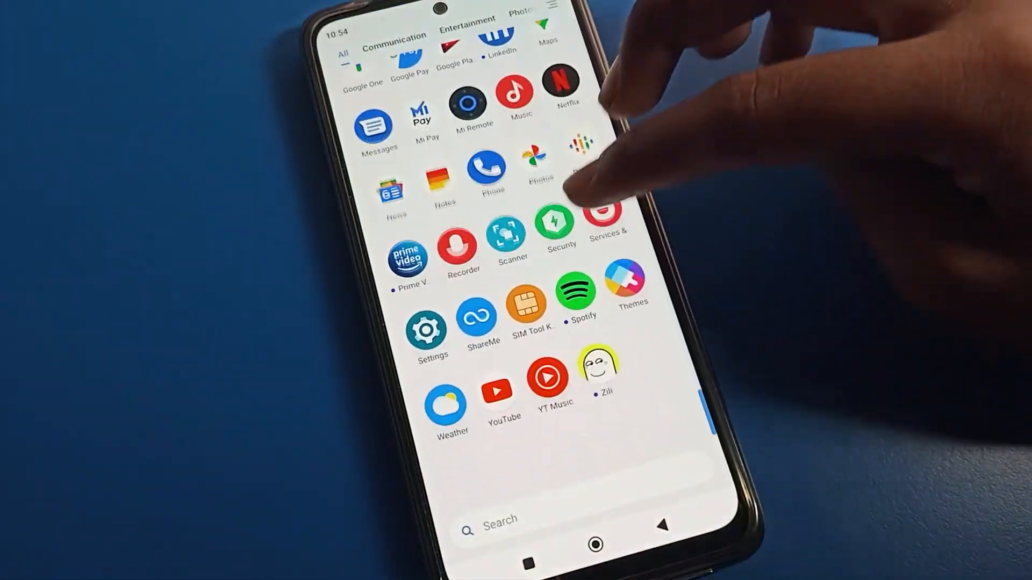
Step: Launch Settings from the app drawer and go into Connection & sharing
scroll("down", 3)
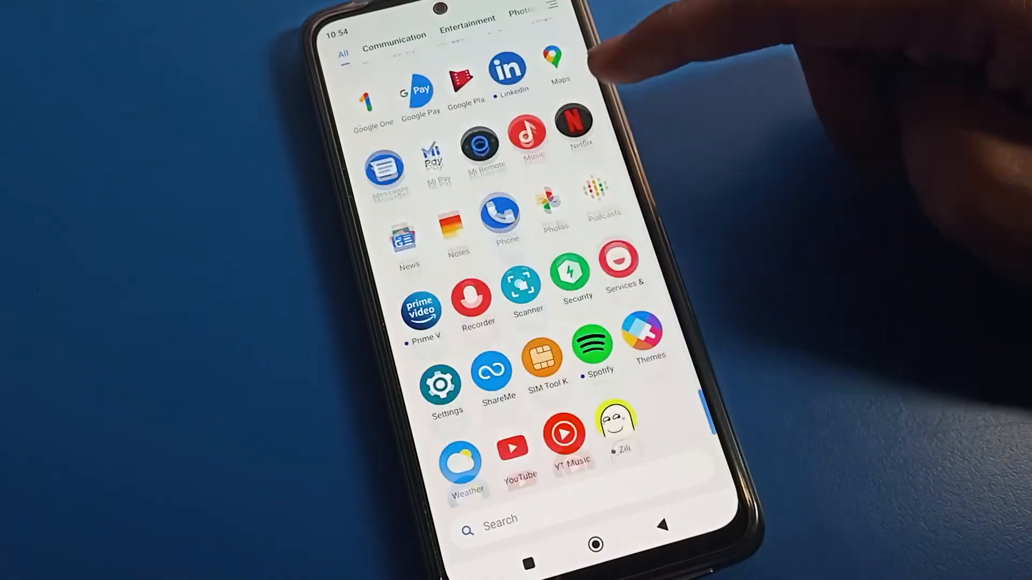
left_click(441, 384)
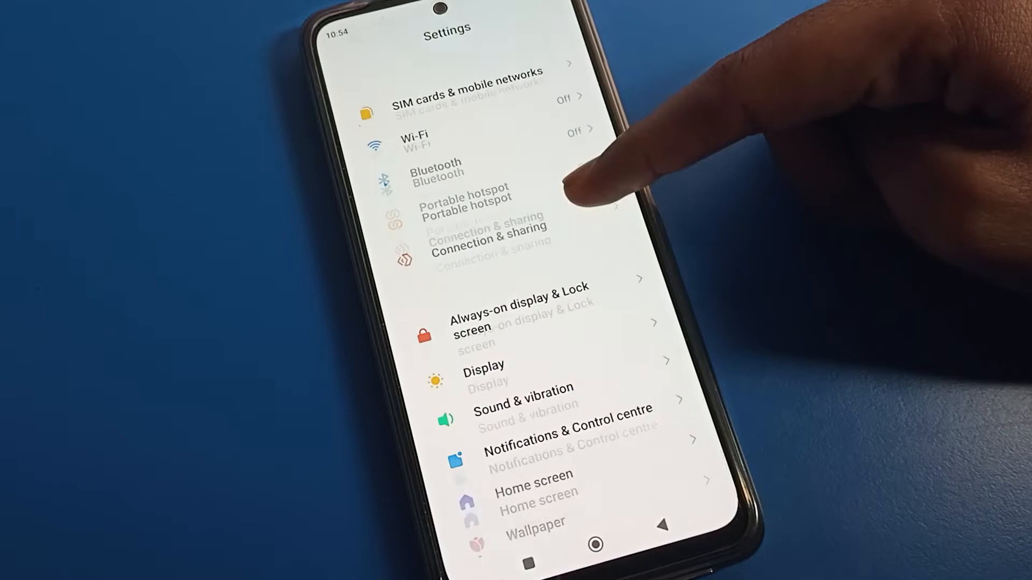
scroll("down", 3)
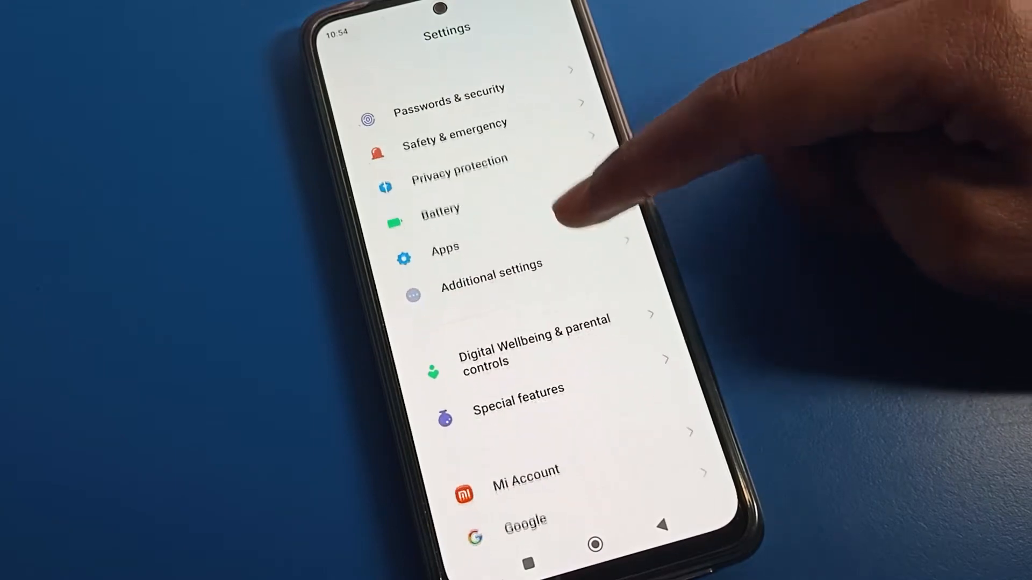
scroll("down", 3)
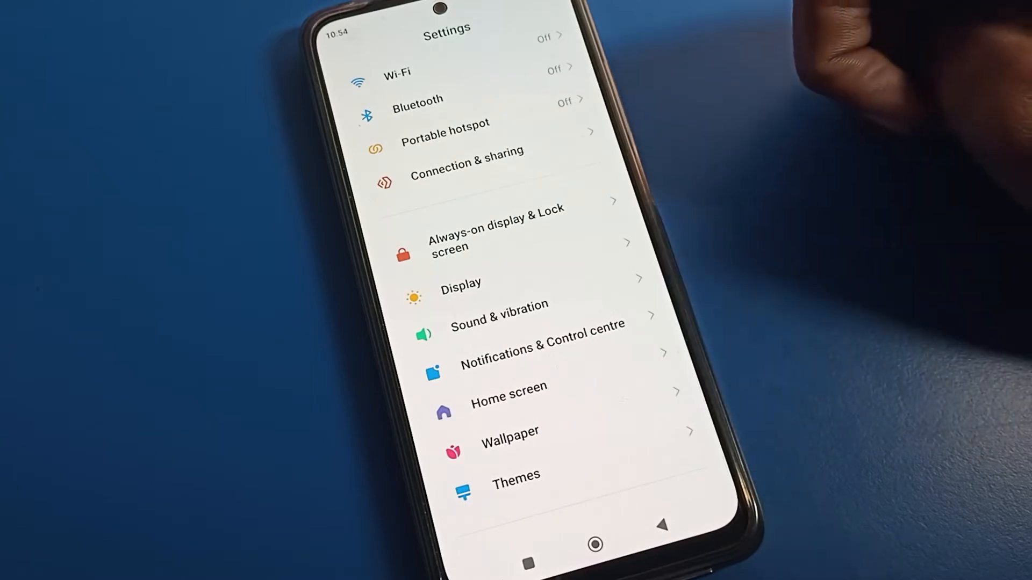
left_click(465, 158)
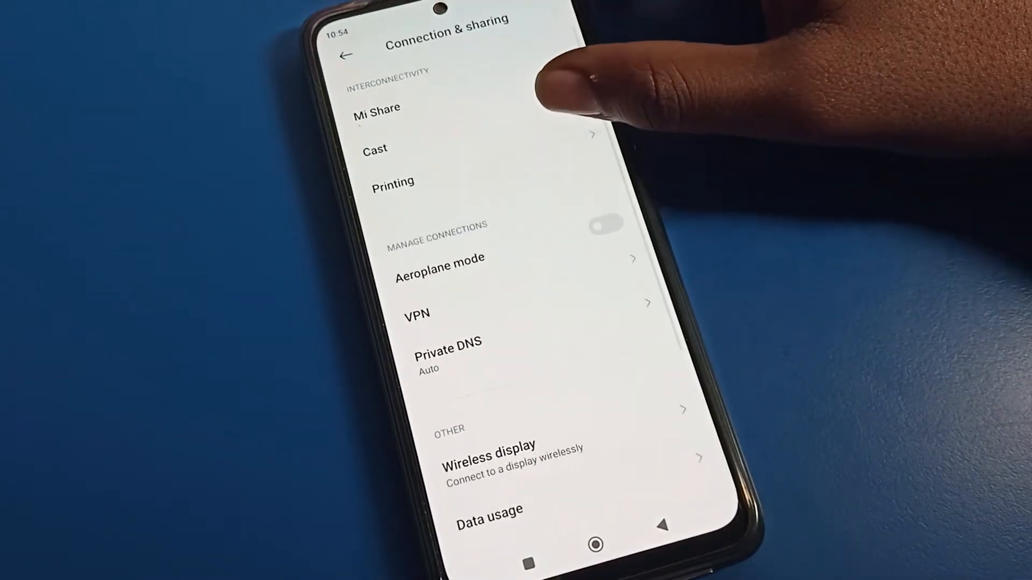
Step: Briefly view data usage details, then open Reset Wi-Fi, mobile networks, and Bluetooth
scroll("down", 3)
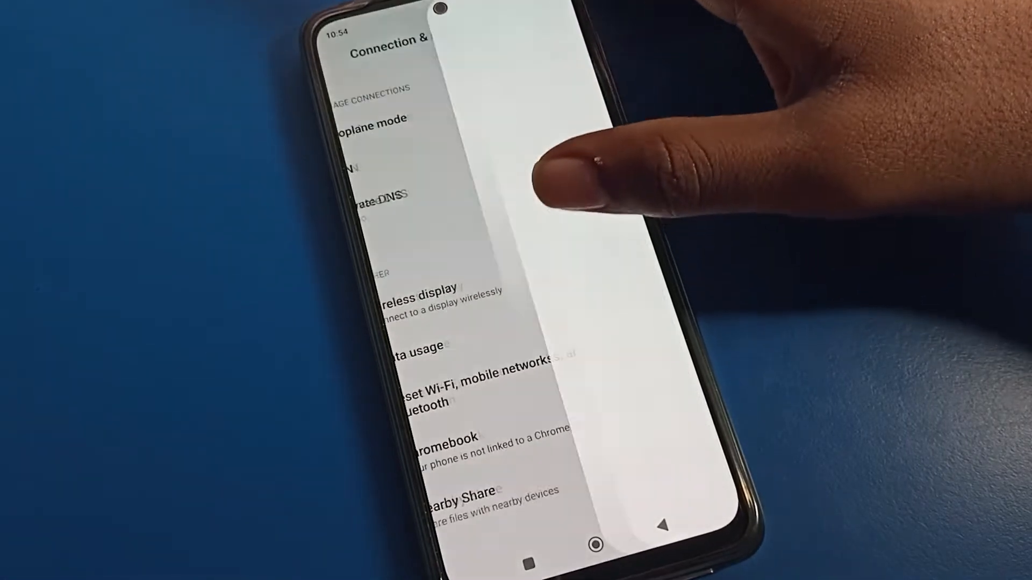
left_click(425, 347)
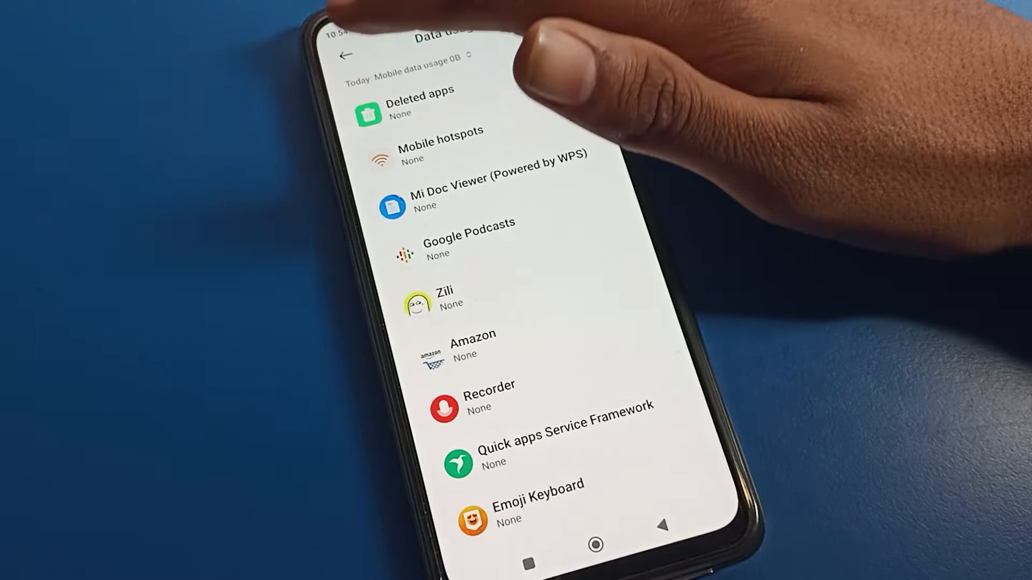
left_click(348, 55)
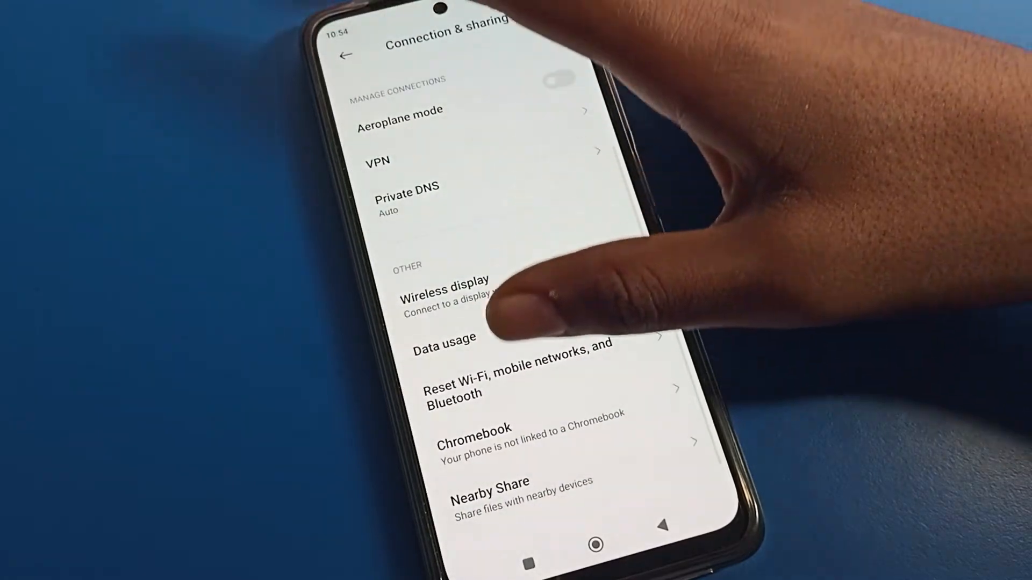
left_click(517, 384)
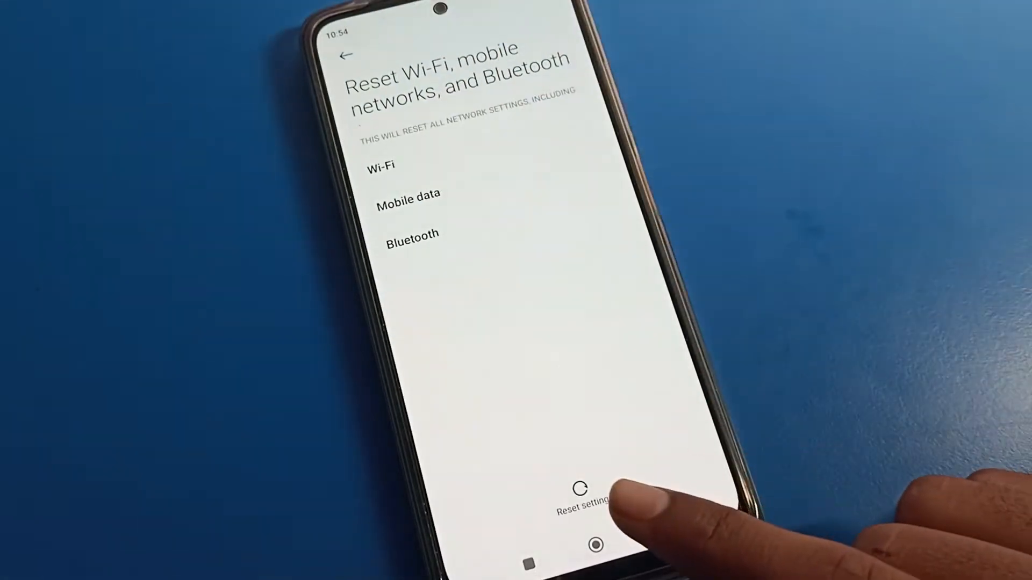
Step: Reset Wi-Fi, mobile and Bluetooth settings, authorising with the PIN and confirming
left_click(579, 500)
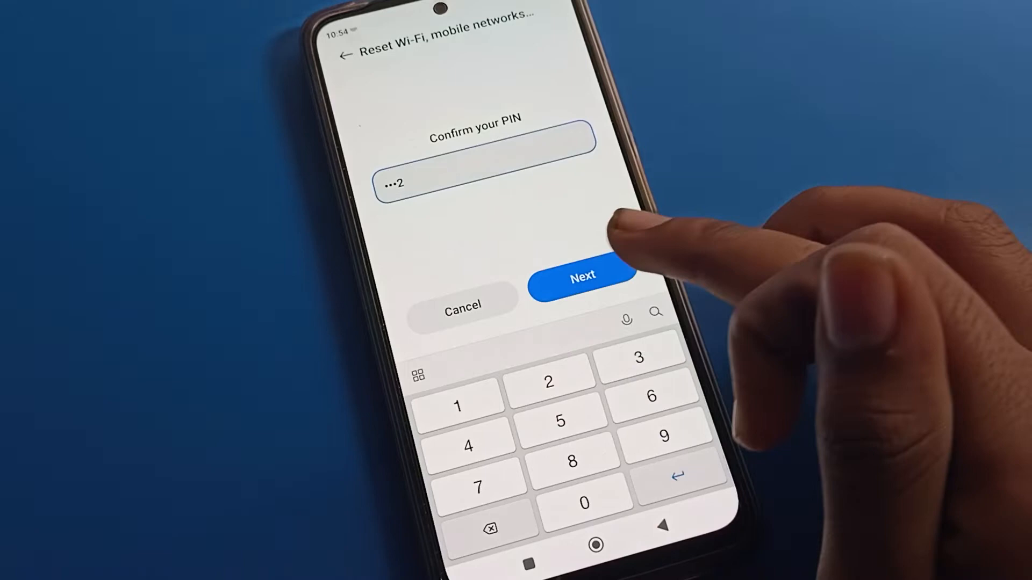
left_click(581, 274)
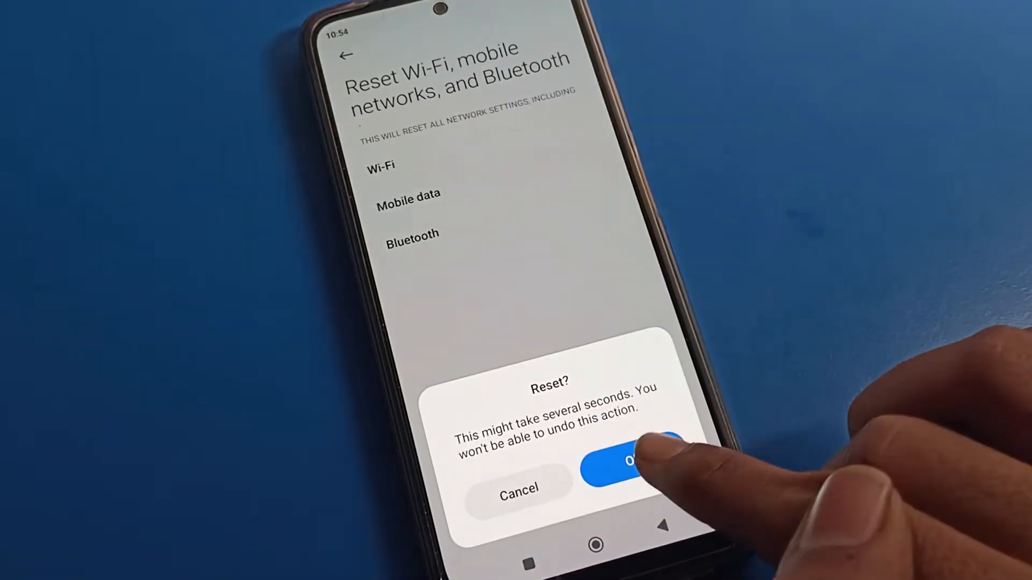
left_click(633, 460)
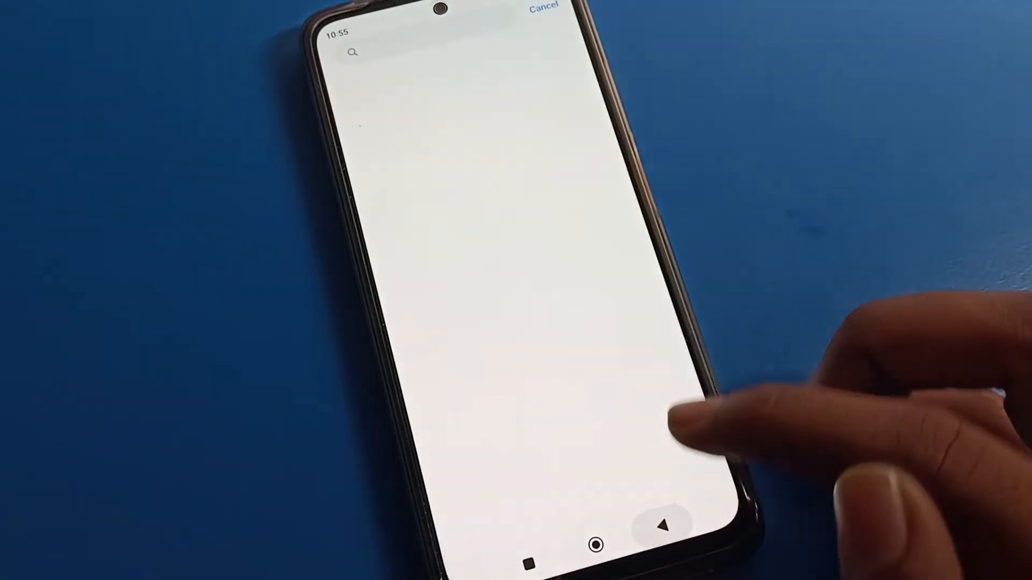
Step: Search settings for Aeroplane mode, view it in Connection & sharing, then return to Settings
type("s")
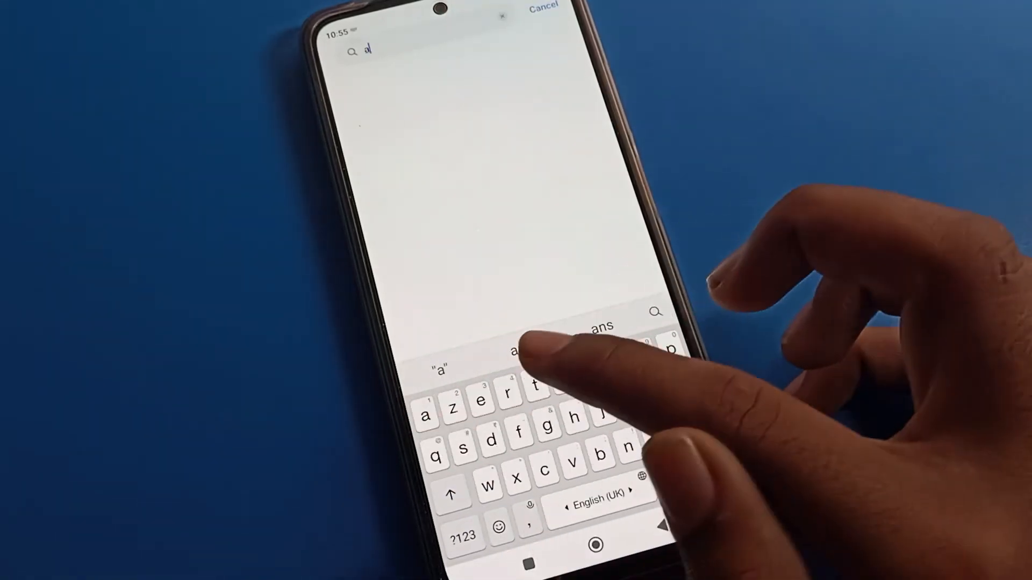
type("er")
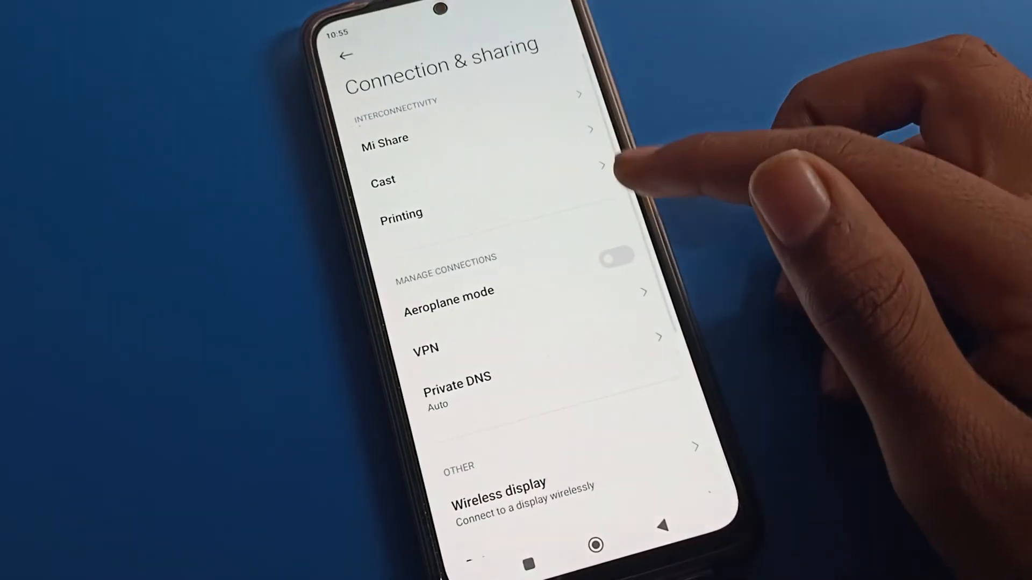
left_click(616, 255)
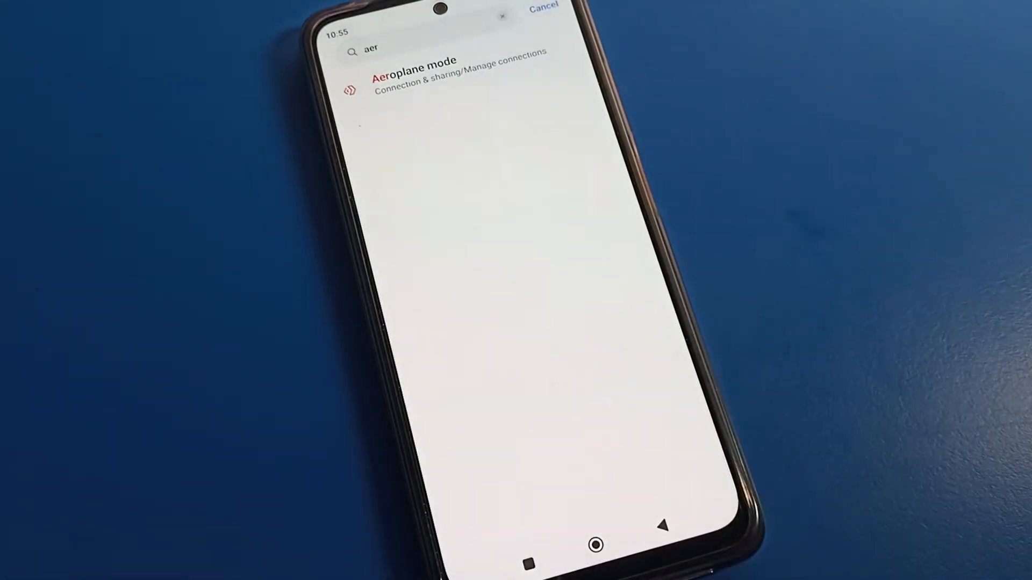
left_click(542, 5)
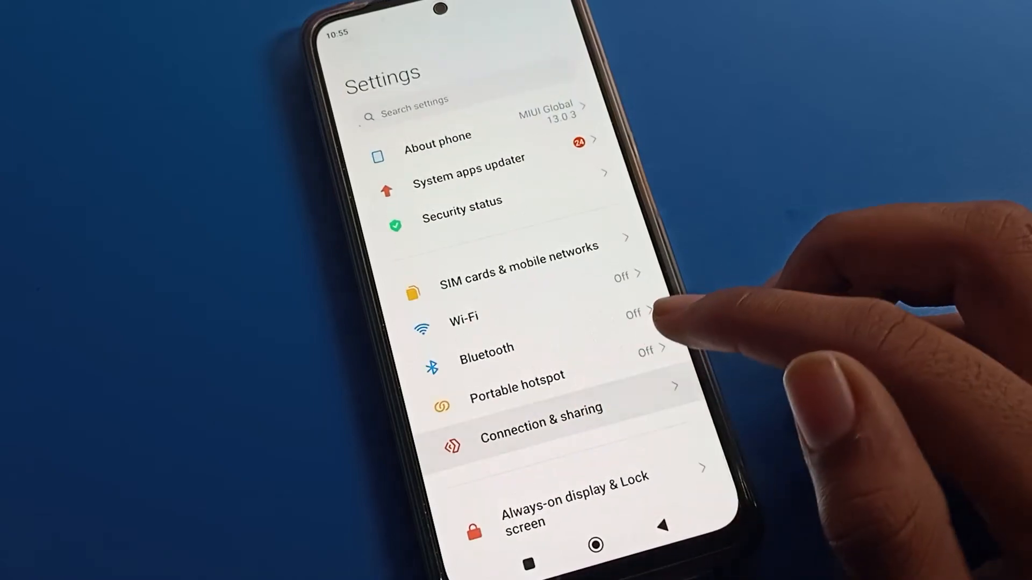
left_click(539, 424)
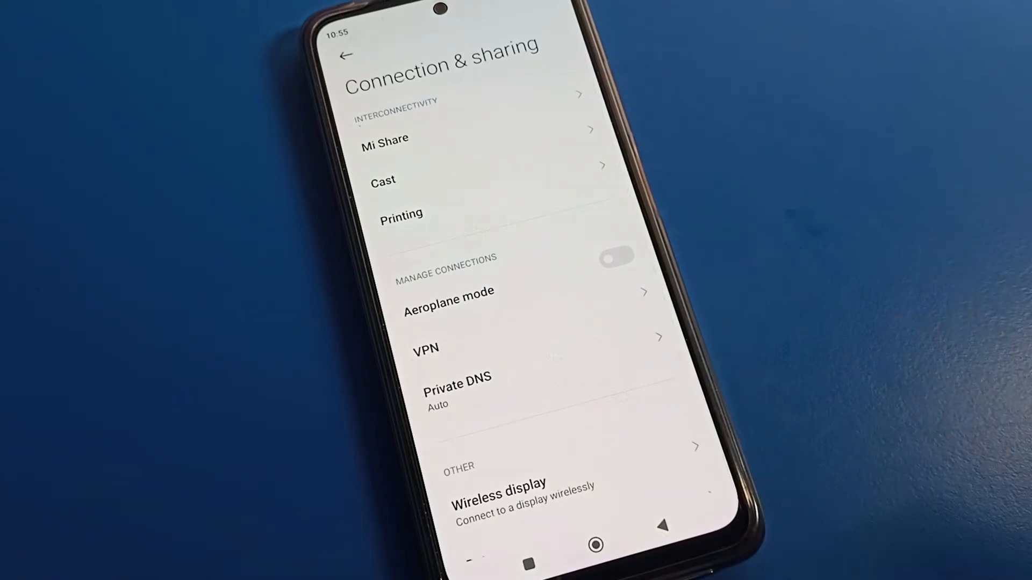
left_click(348, 55)
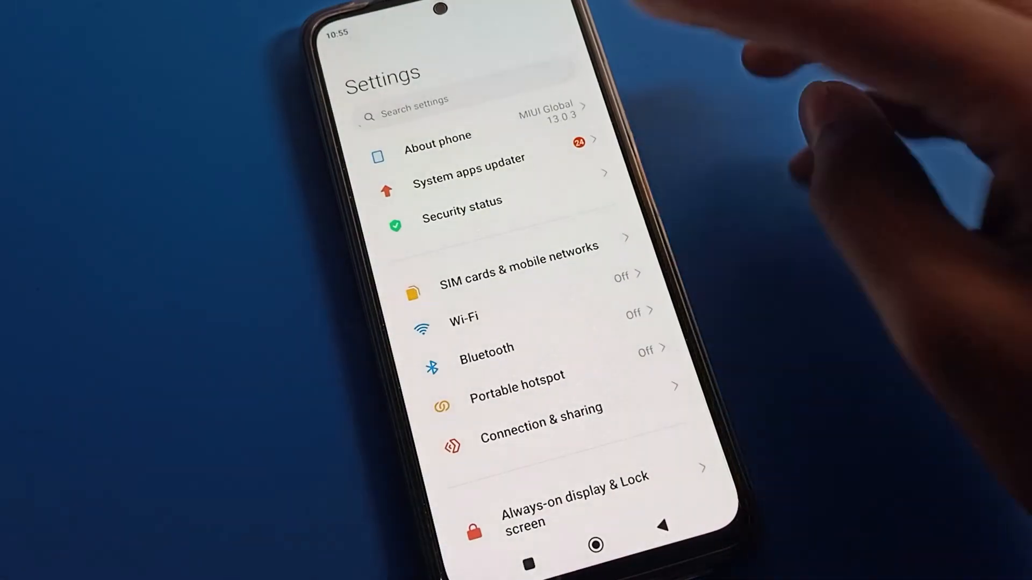